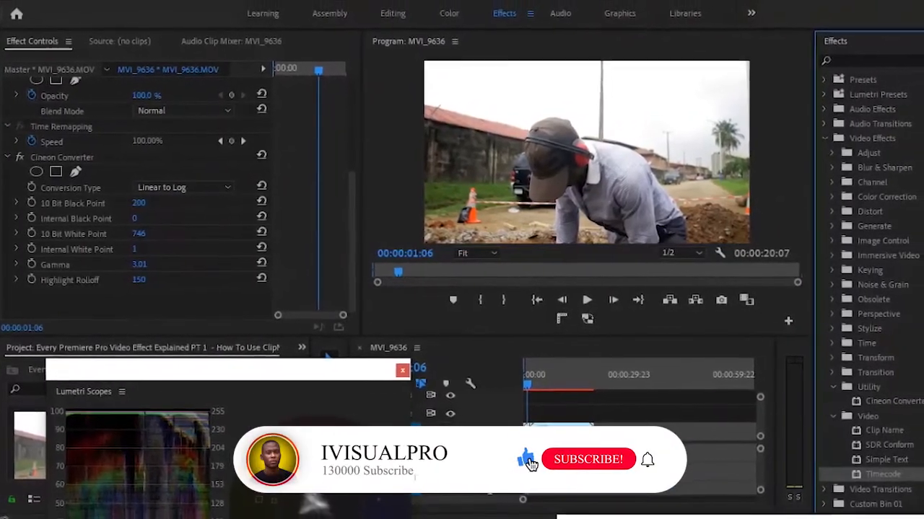
# Create a full-HD Transparent Video item and place it on V2 above the footage clip.
pyautogui.click(588, 459)
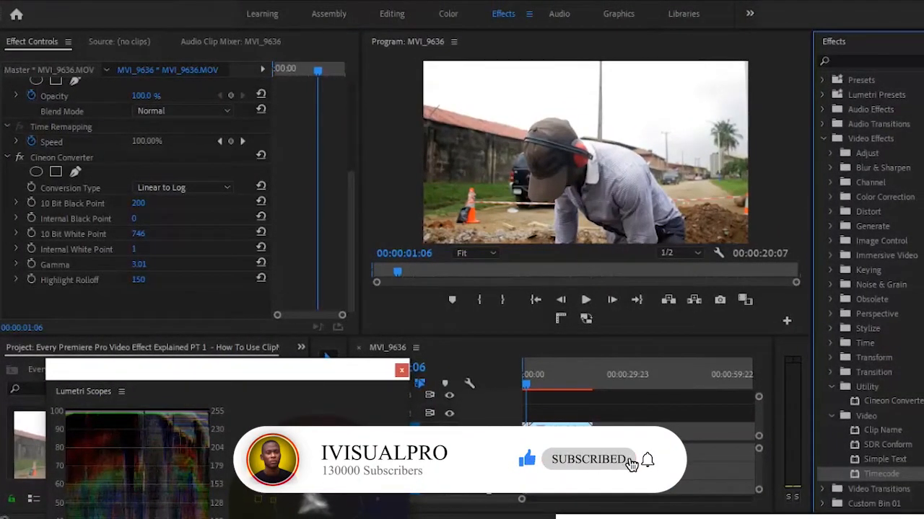
pyautogui.scroll(-3)
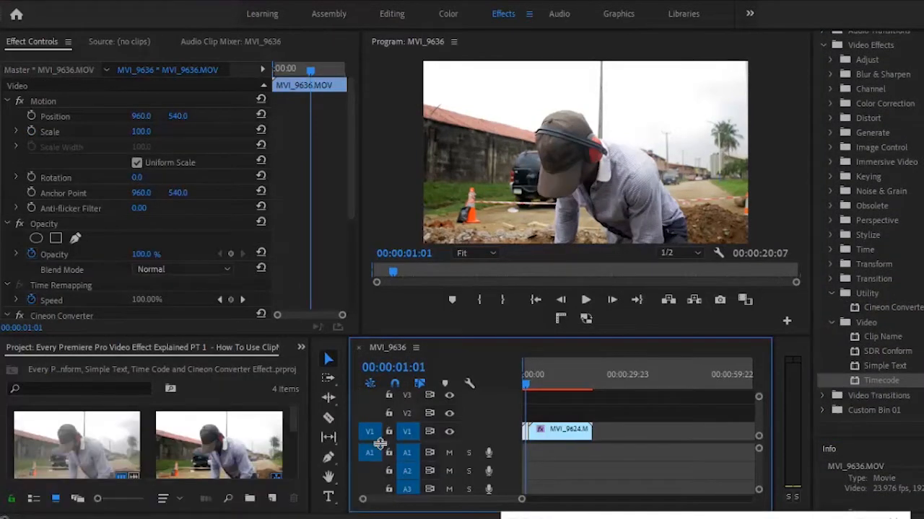
pyautogui.moveTo(271, 499)
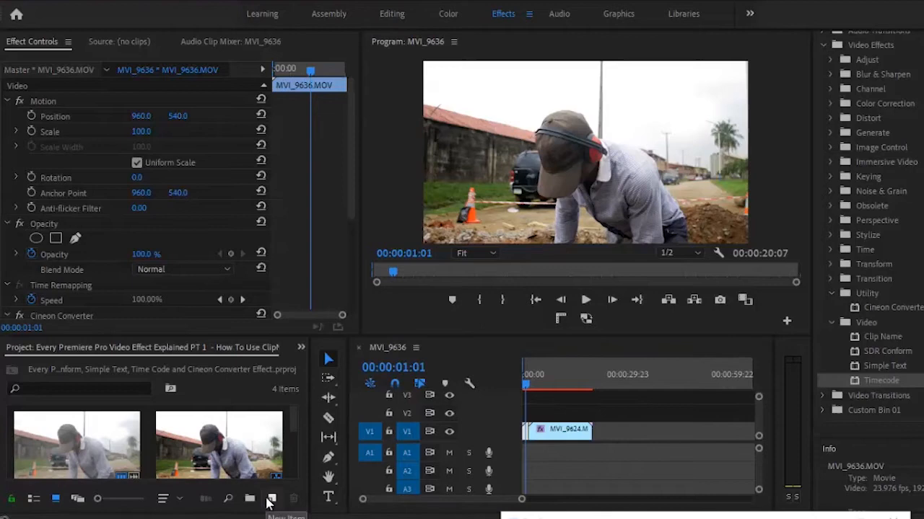
pyautogui.click(272, 499)
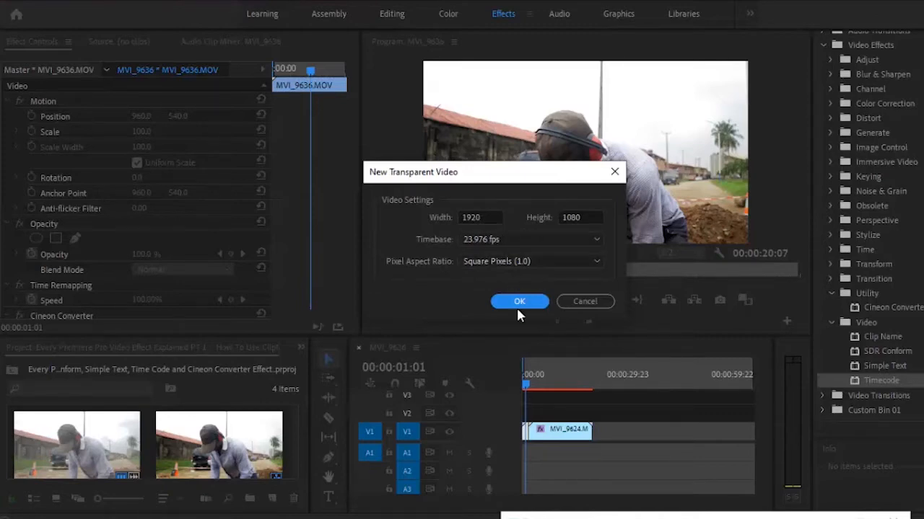
pyautogui.click(520, 301)
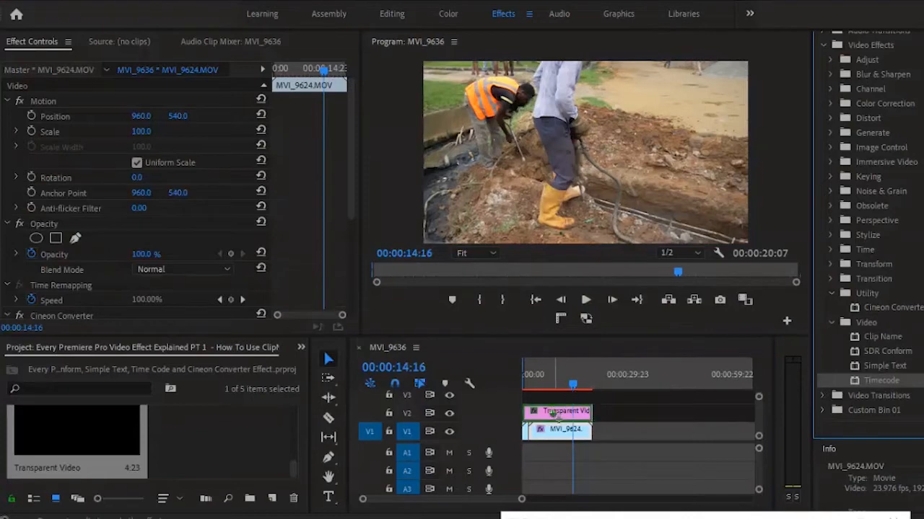
# Apply the Timecode video effect to the Transparent Video clip and return the playhead to the start.
pyautogui.click(557, 411)
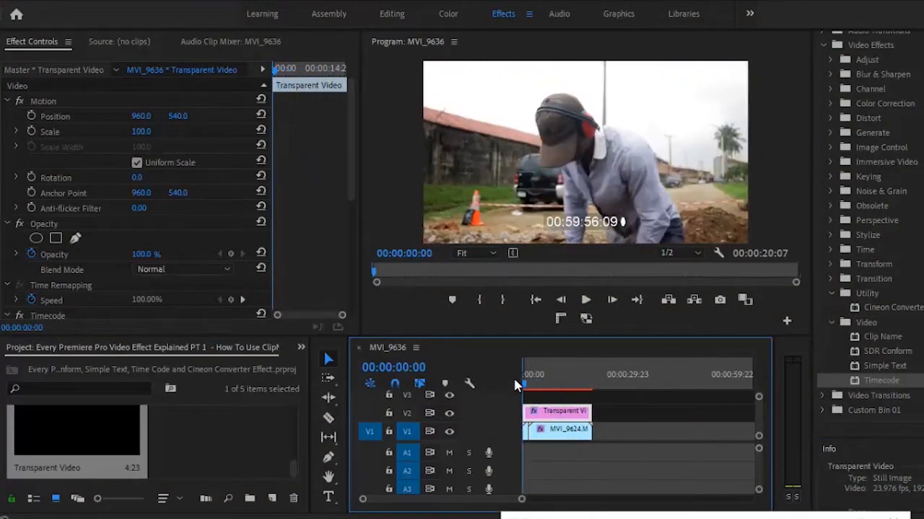
pyautogui.click(585, 300)
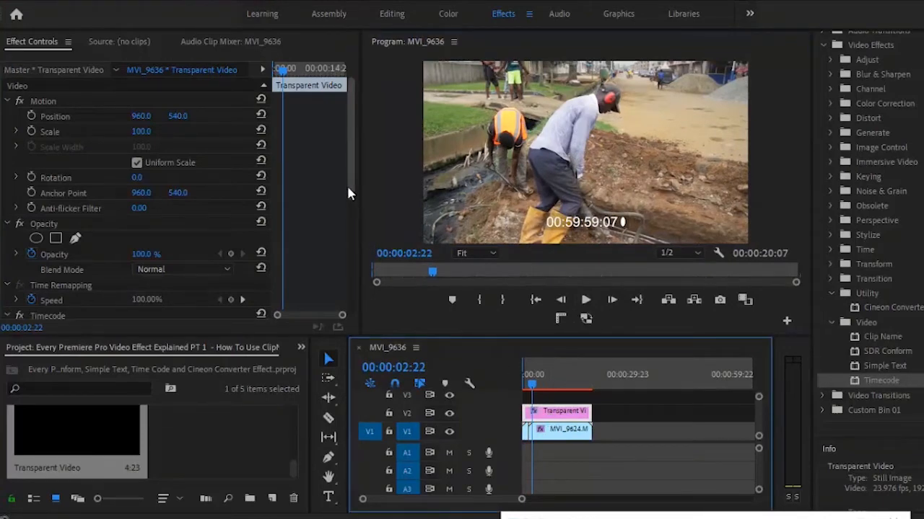
pyautogui.scroll(-3)
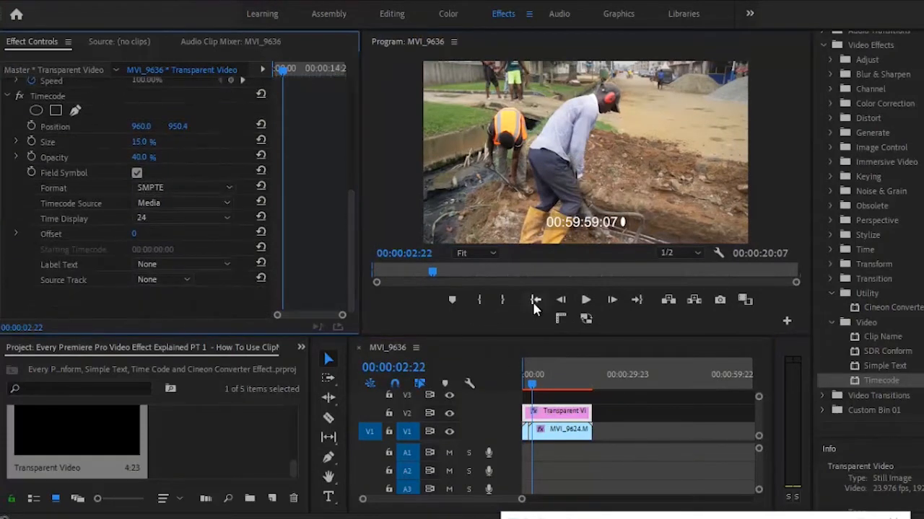
pyautogui.click(535, 300)
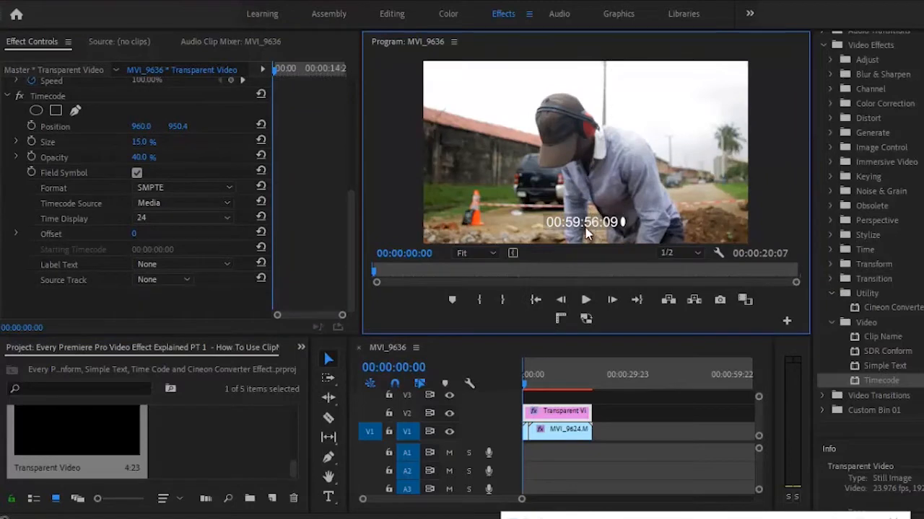
pyautogui.moveTo(158, 198)
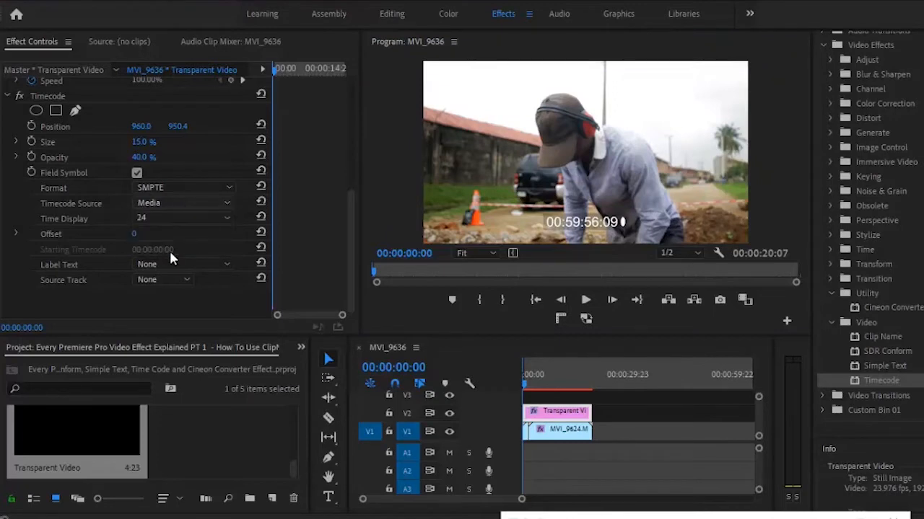
# Set Timecode Source to Generate, then play and stop to check the count.
pyautogui.click(182, 203)
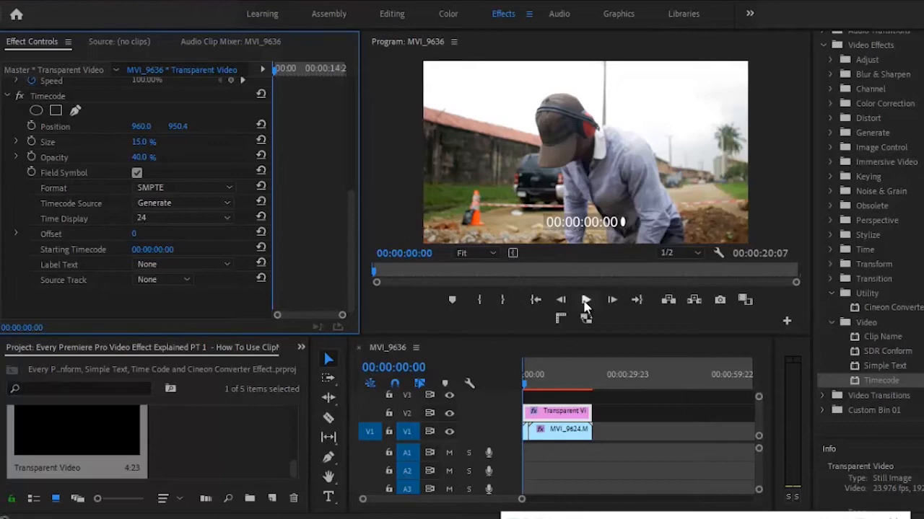
pyautogui.click(585, 299)
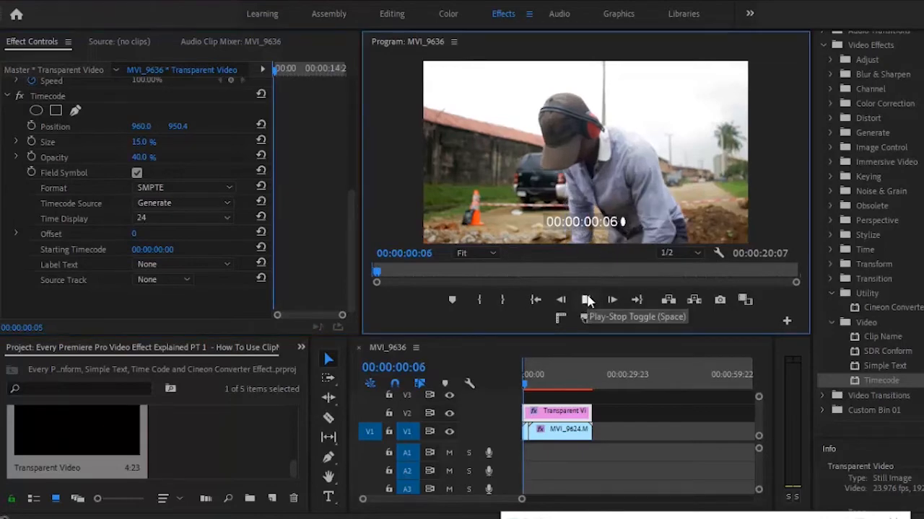
pyautogui.click(611, 300)
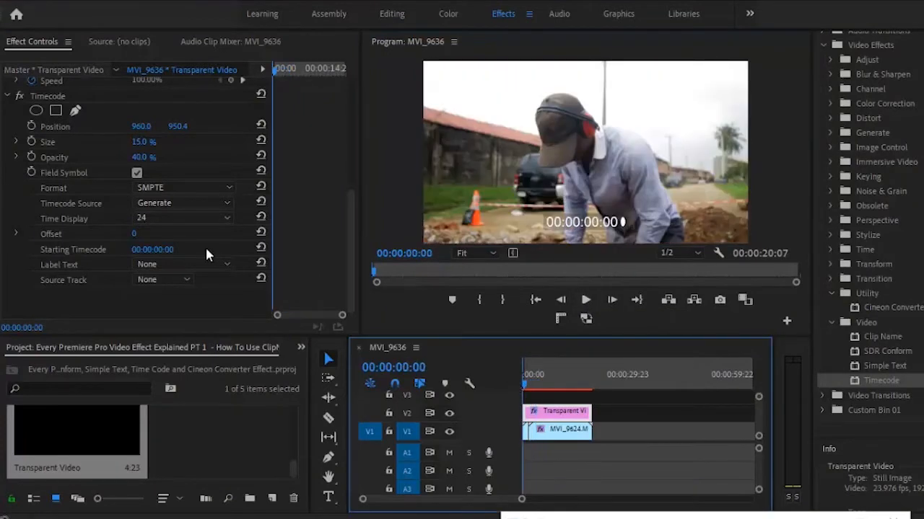
# Reselect the transparent clip and review the Timecode Source choices, keeping Generate.
pyautogui.click(180, 203)
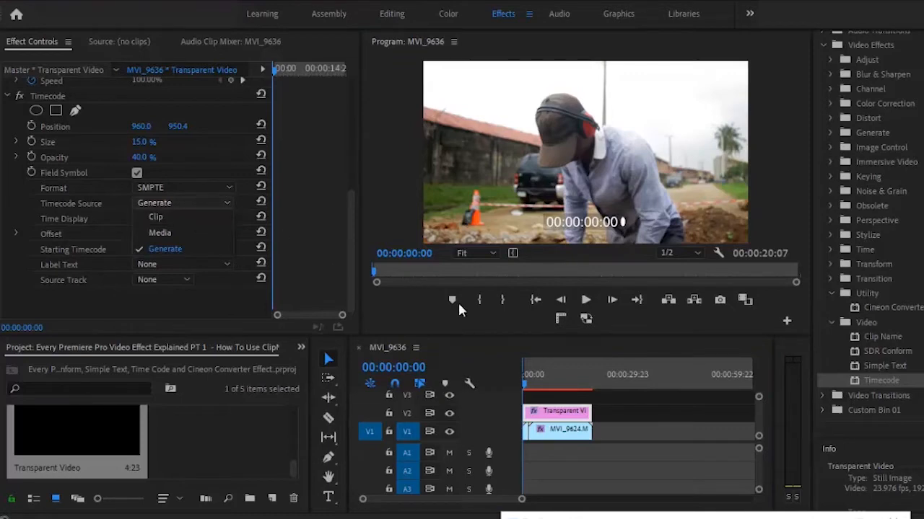
pyautogui.click(555, 430)
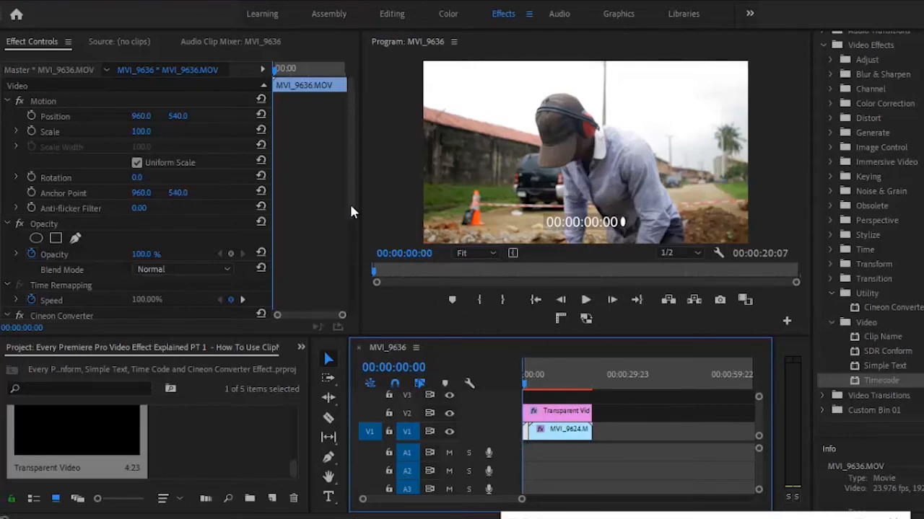
pyautogui.click(556, 411)
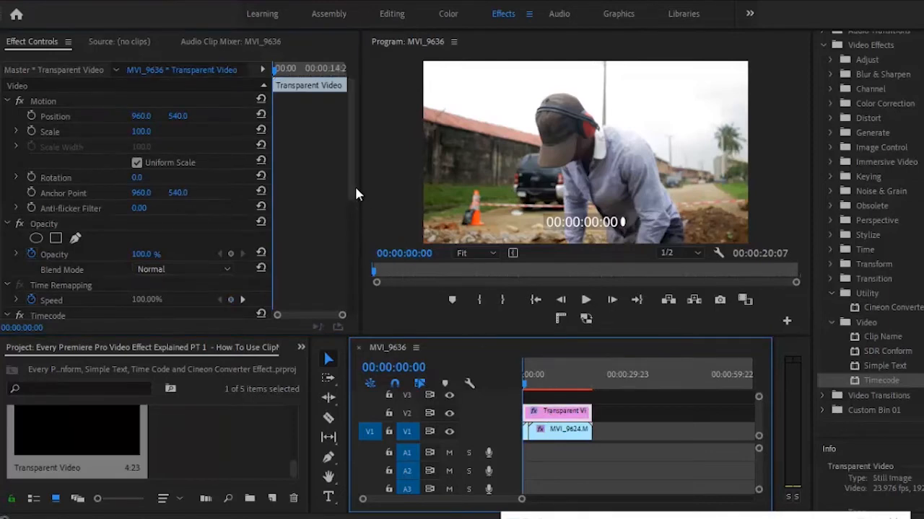
pyautogui.scroll(-3)
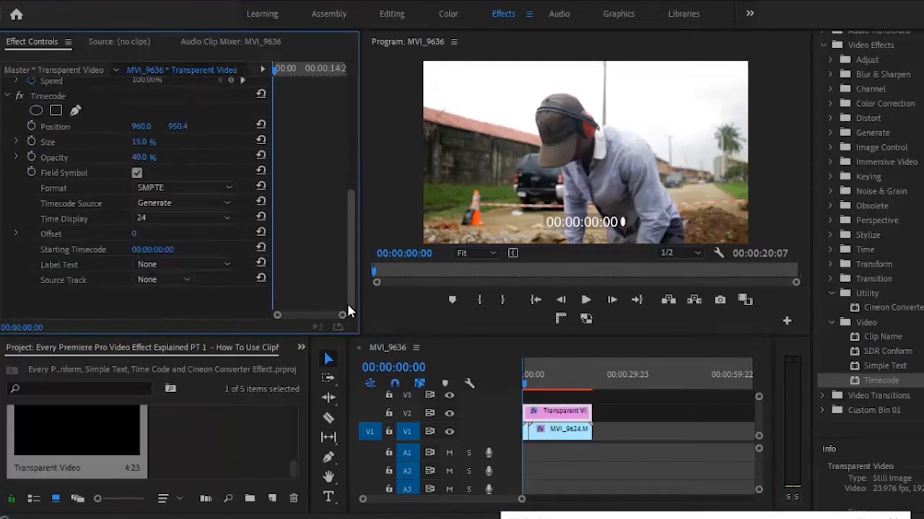
pyautogui.click(183, 203)
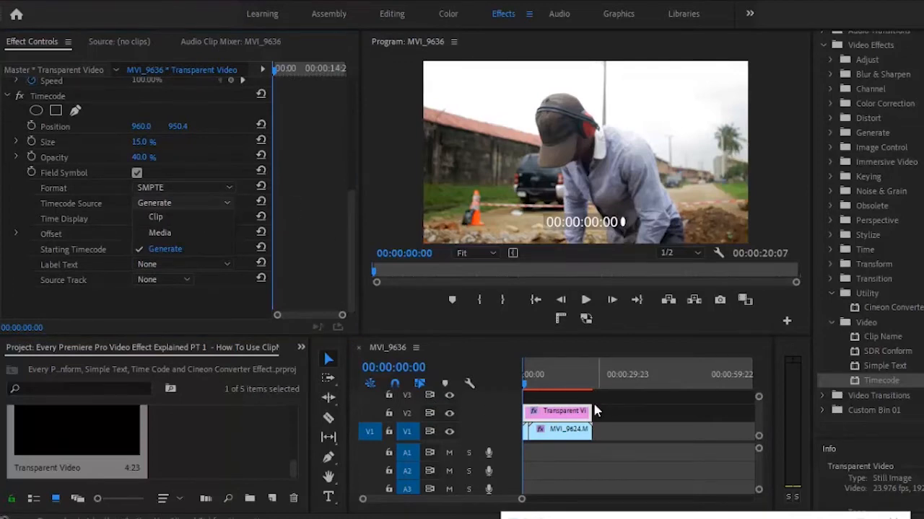
pyautogui.click(526, 374)
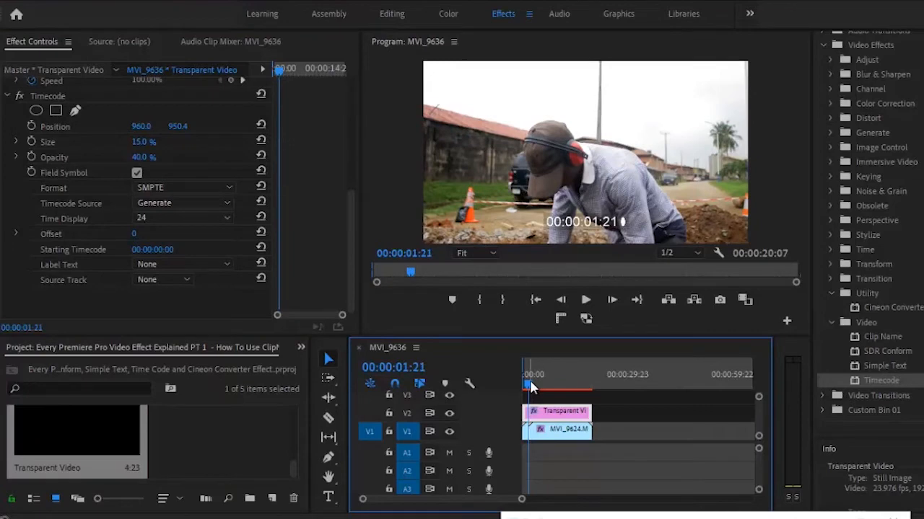
pyautogui.moveTo(597, 409)
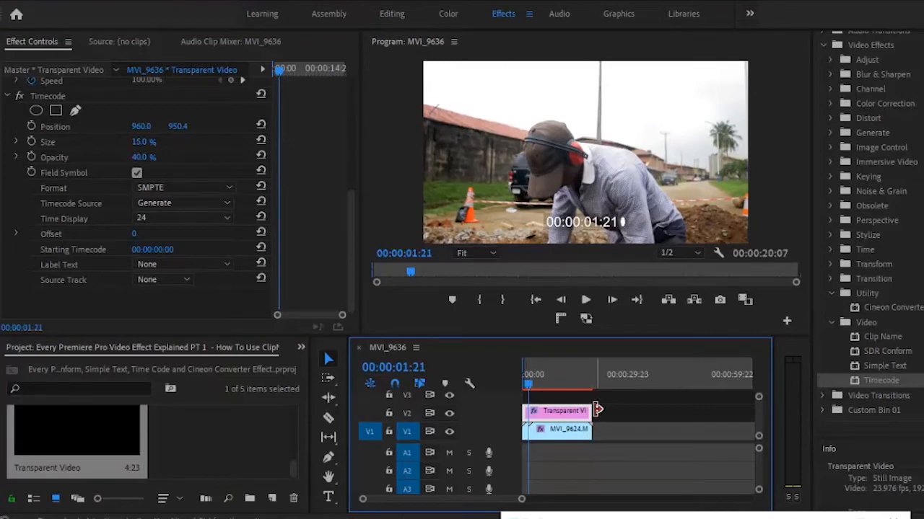
pyautogui.click(524, 375)
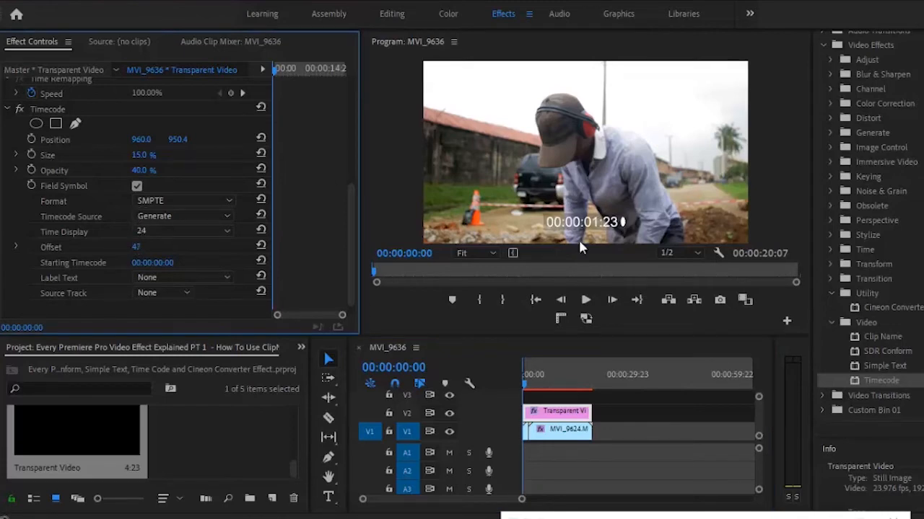
pyautogui.moveTo(634, 233)
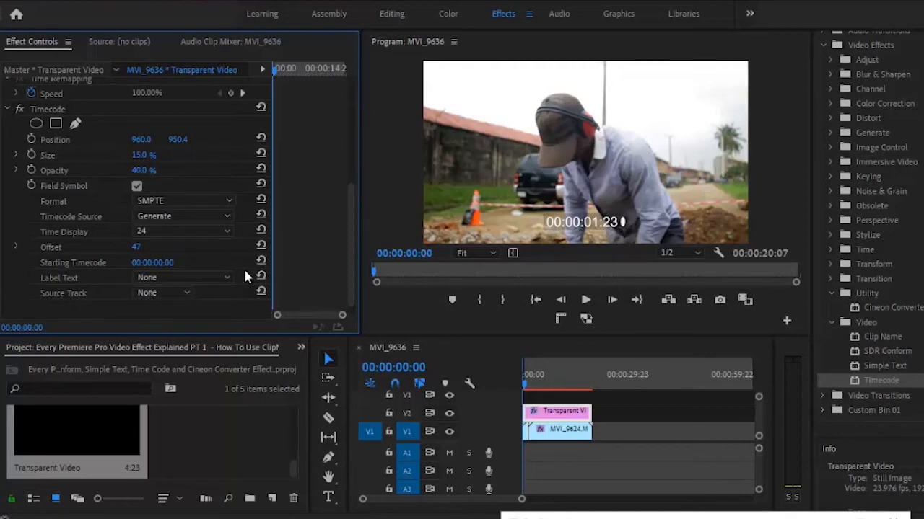
pyautogui.click(137, 186)
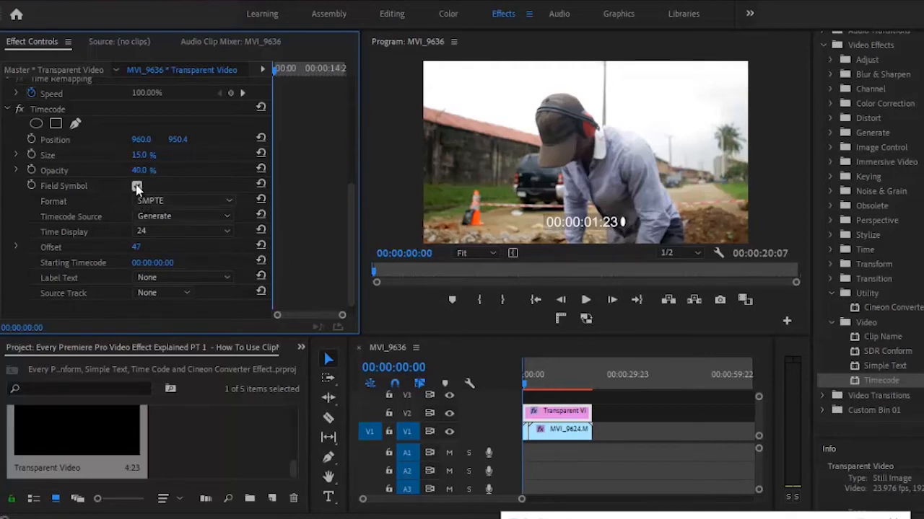
# Turn off Field Symbol, try Label Text Camera 1 and Camera 2, then set it to None.
pyautogui.click(137, 185)
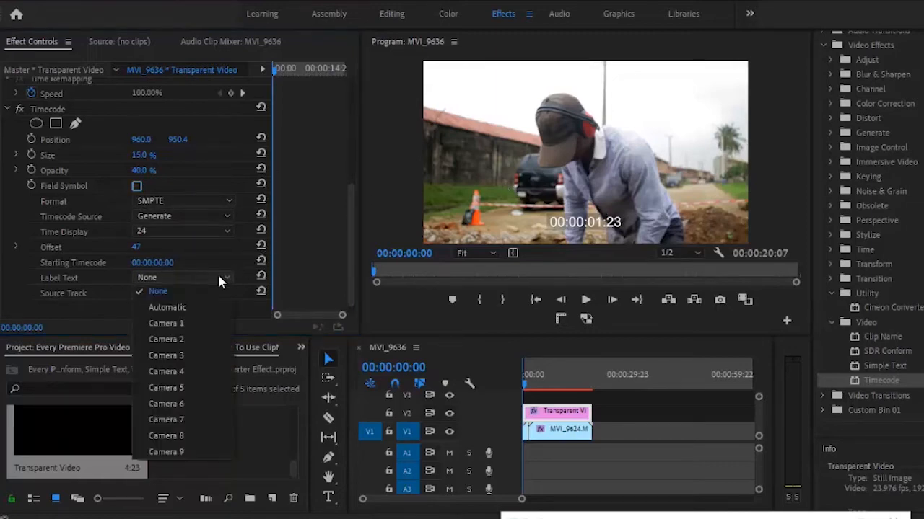
pyautogui.moveTo(214, 307)
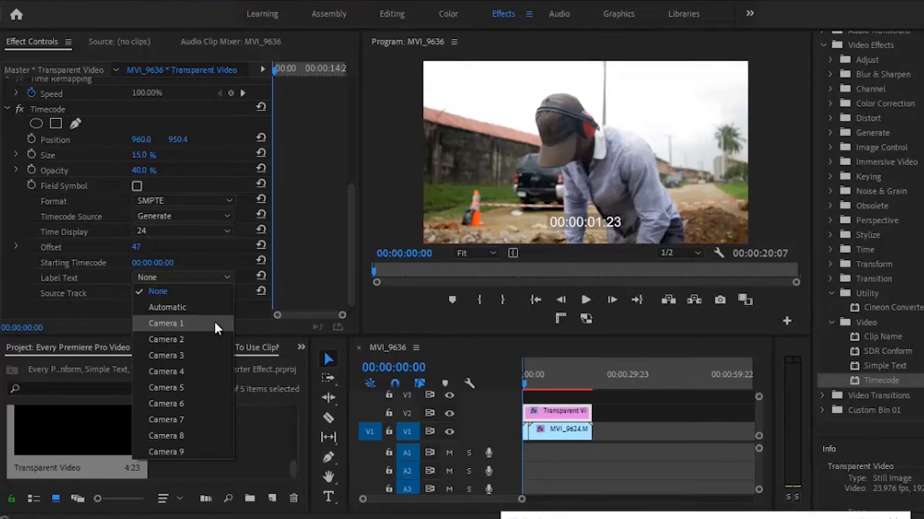
pyautogui.click(166, 324)
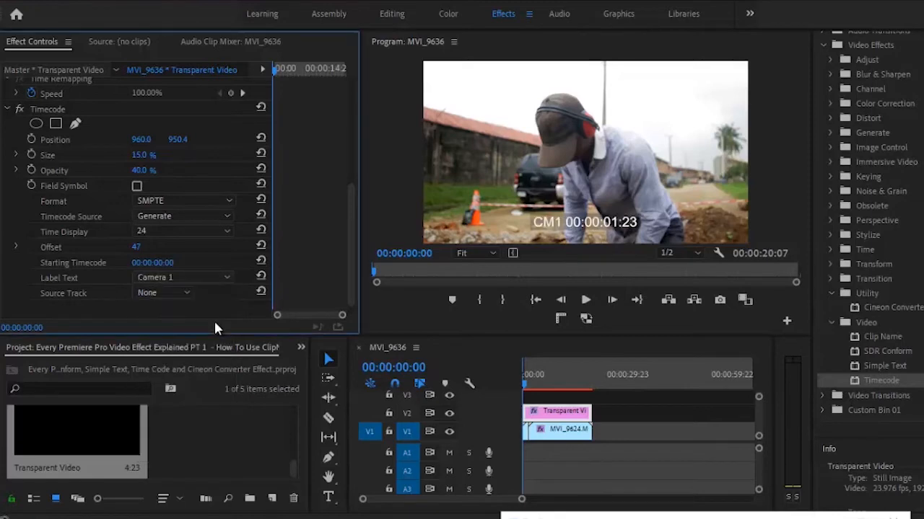
pyautogui.click(182, 277)
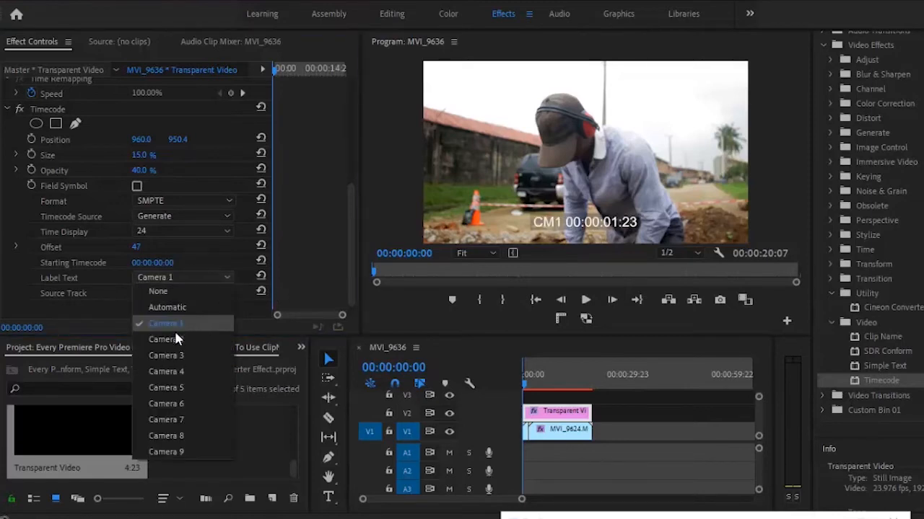
pyautogui.click(166, 339)
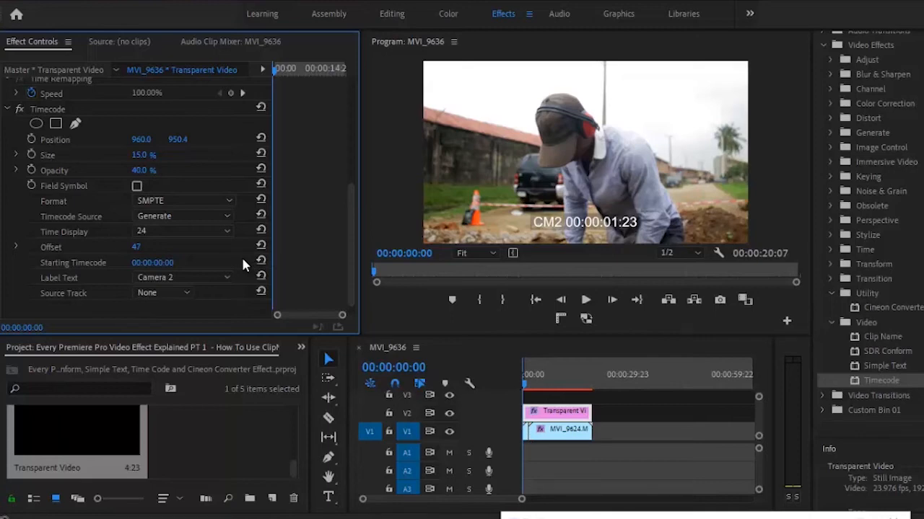
pyautogui.click(184, 277)
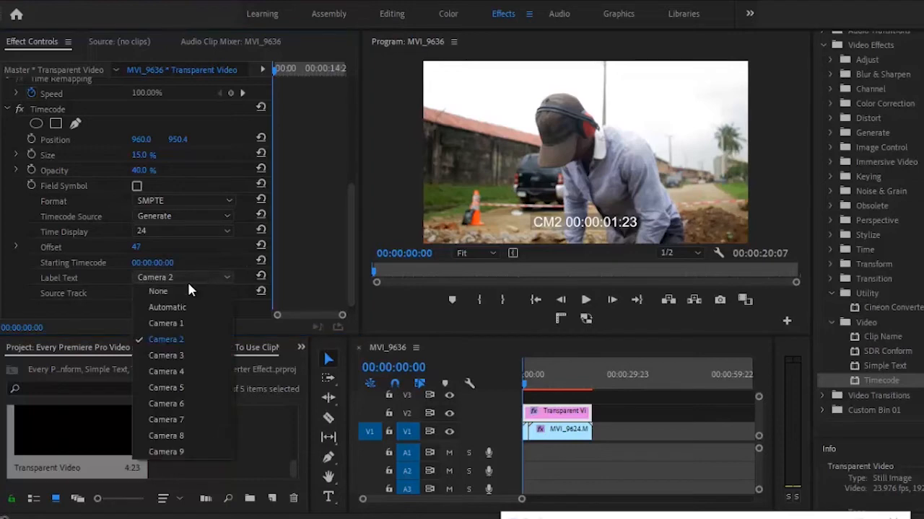
pyautogui.click(158, 291)
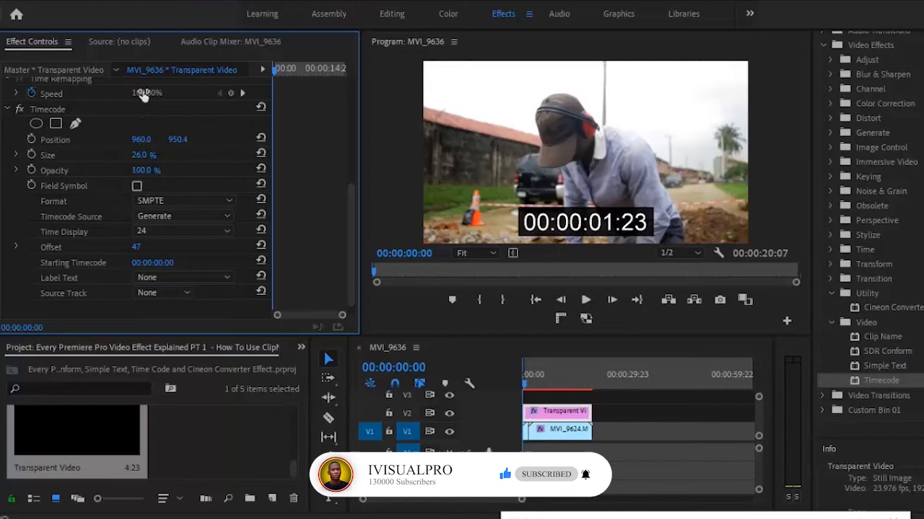
# Nudge the timecode overlay's Position slightly and play the sequence to watch it count.
pyautogui.moveTo(146, 171); pyautogui.dragTo(140, 171)
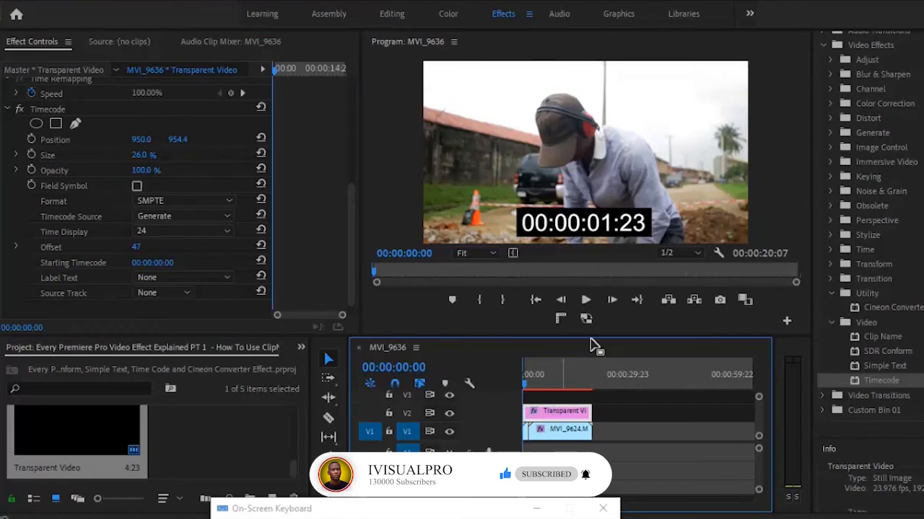
pyautogui.click(585, 300)
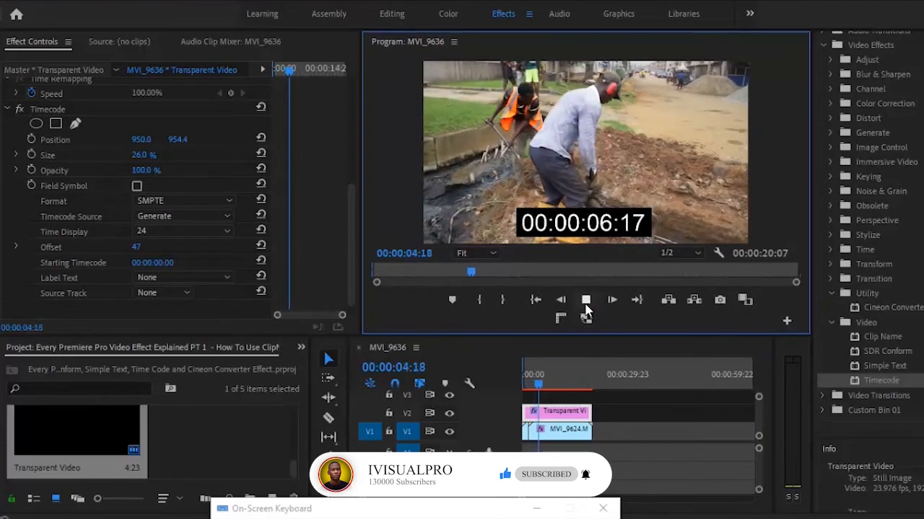
# Stop playback, nest the Transparent Video clip as Nested Sequence 01, and select it.
pyautogui.click(586, 299)
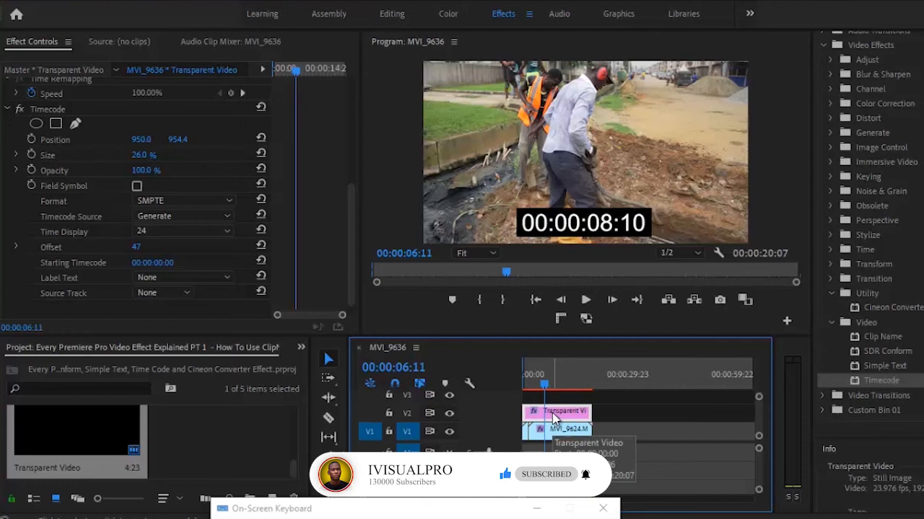
pyautogui.rightClick(555, 413)
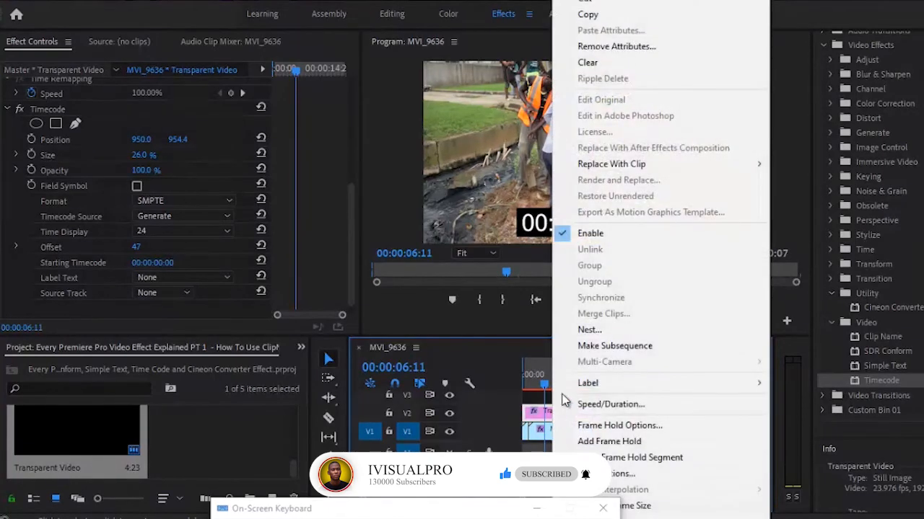
pyautogui.click(590, 329)
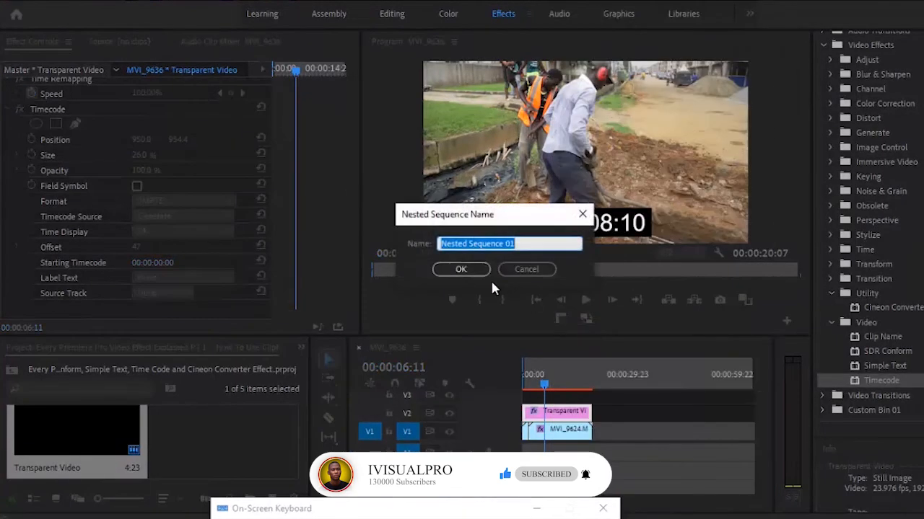
pyautogui.click(461, 270)
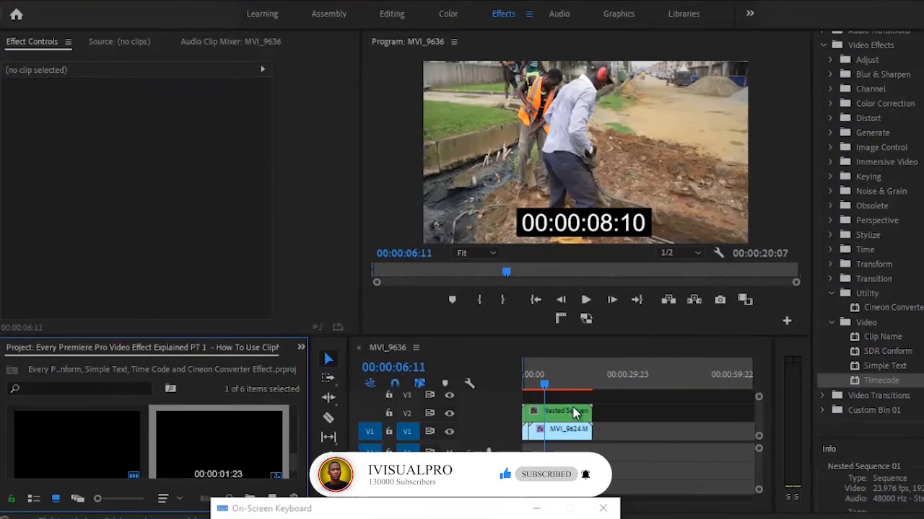
pyautogui.moveTo(570, 414)
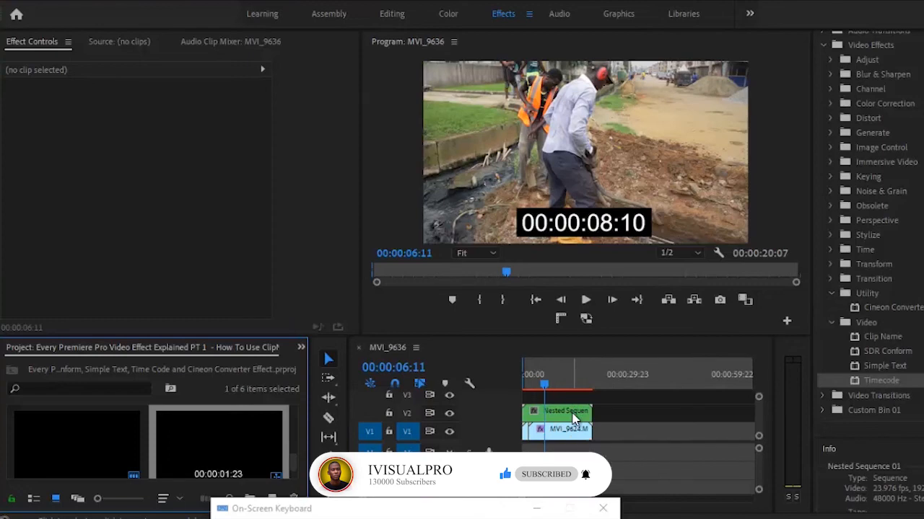
pyautogui.click(559, 412)
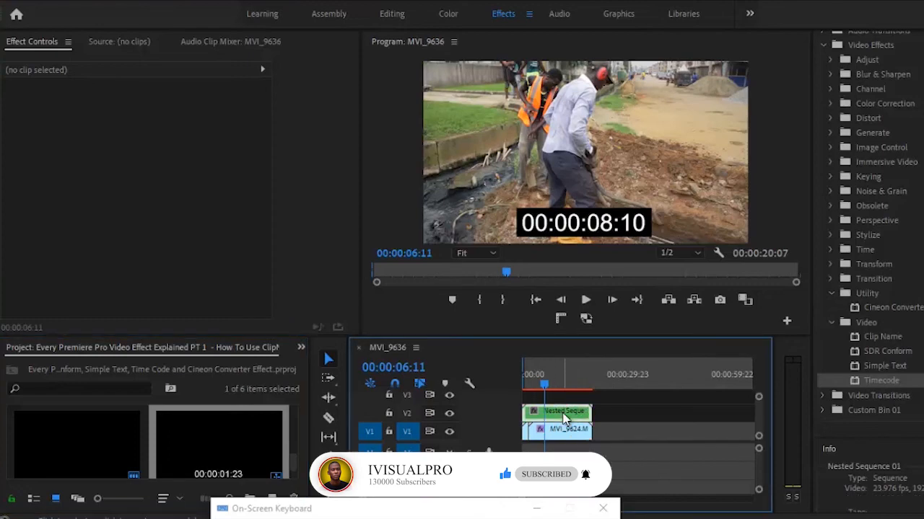
# Add a Frame Hold to the nested clip and play to confirm the timecode freezes at 00:00:08:10.
pyautogui.click(555, 411)
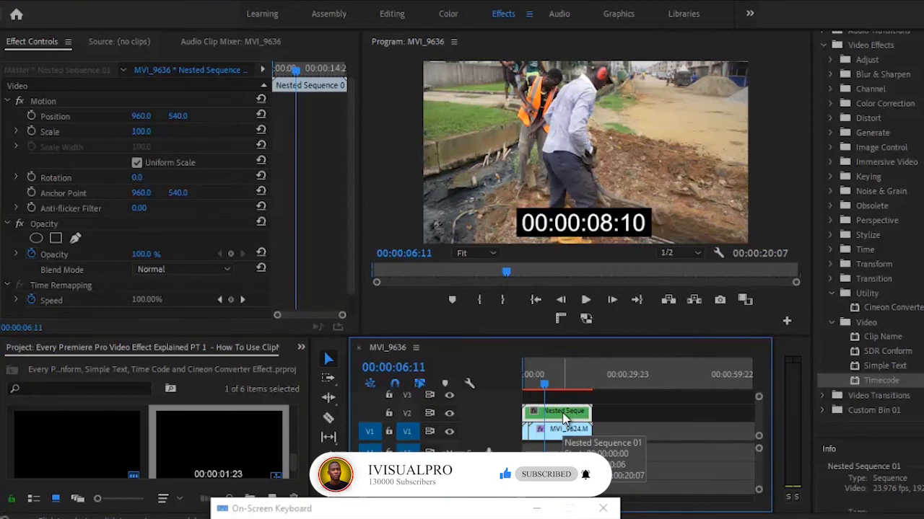
pyautogui.rightClick(562, 412)
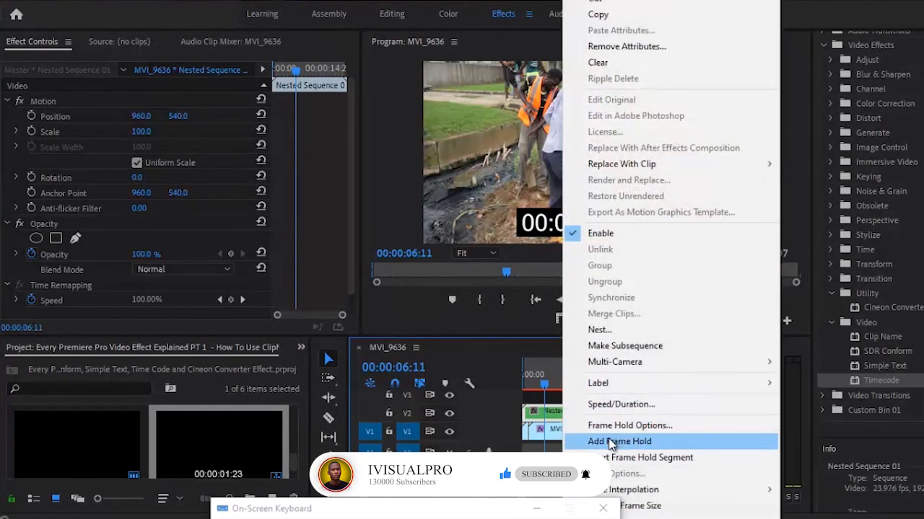
pyautogui.click(619, 441)
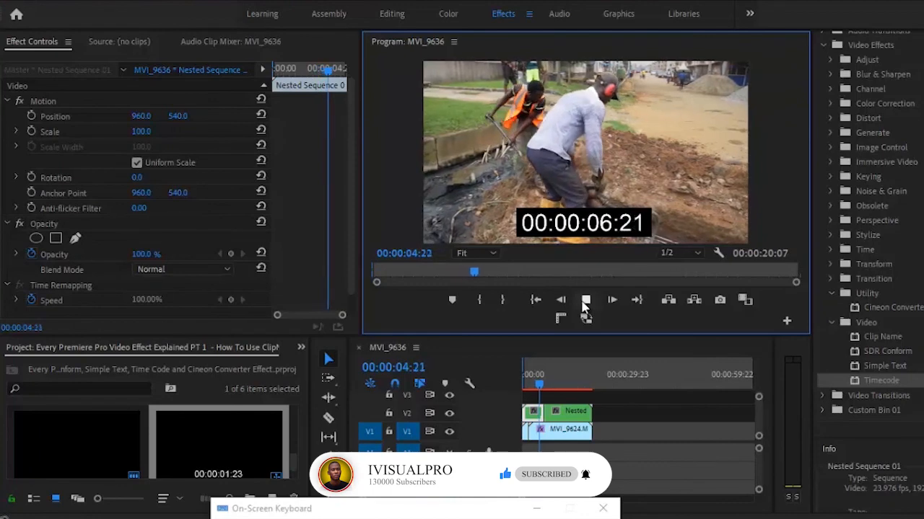
pyautogui.click(585, 299)
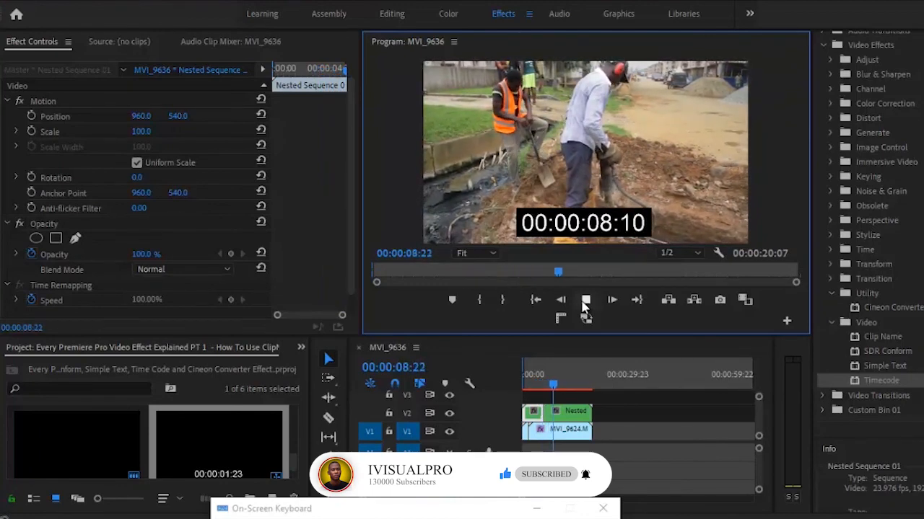
pyautogui.click(585, 299)
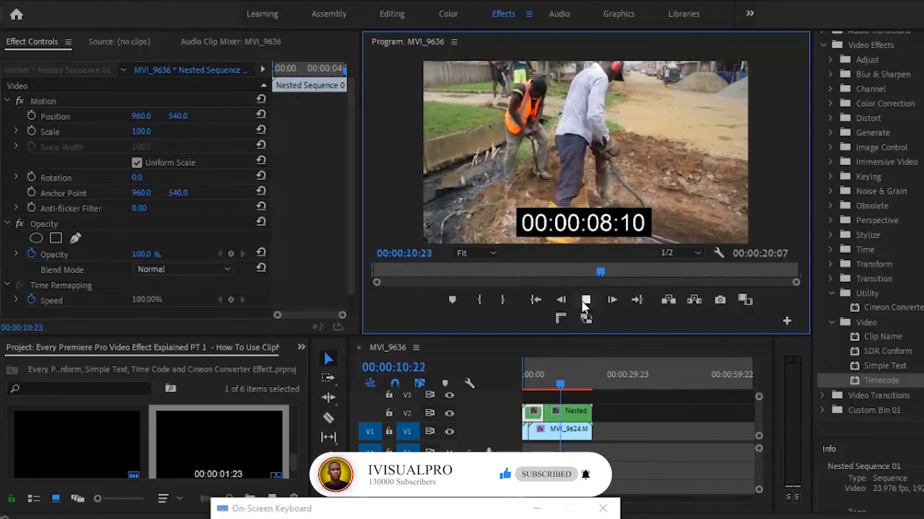